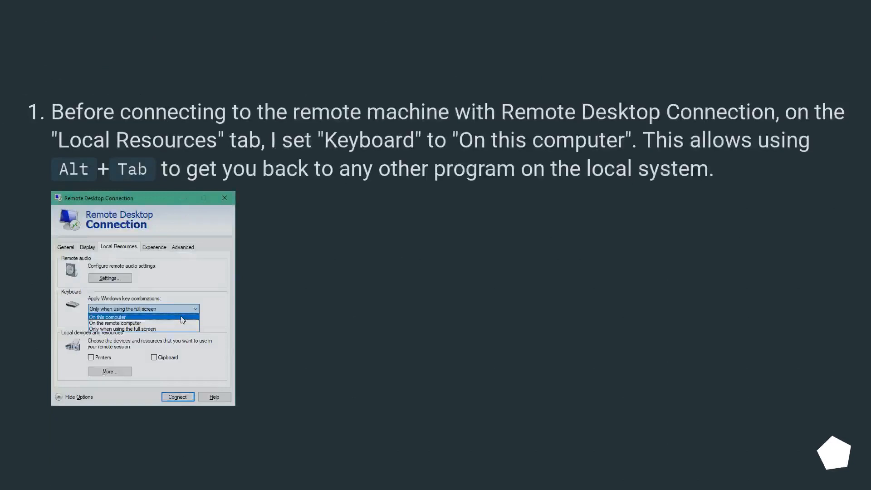
pyautogui.scroll(3)
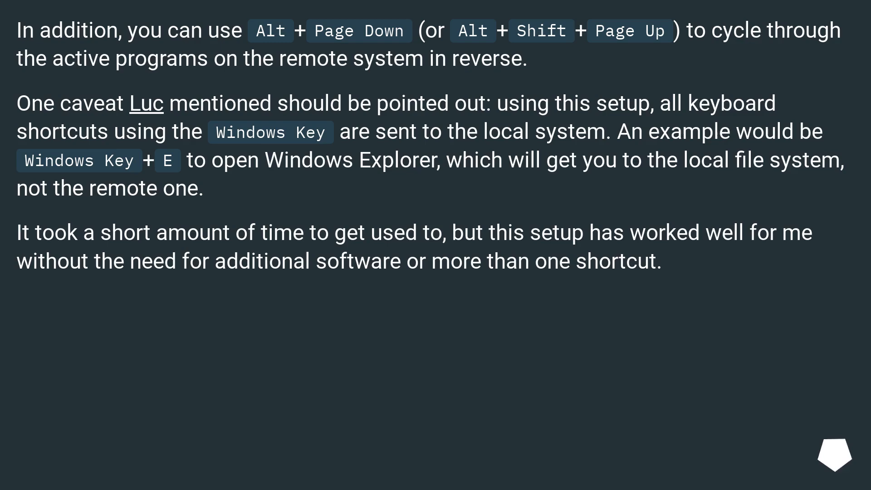
pyautogui.hscroll(3)
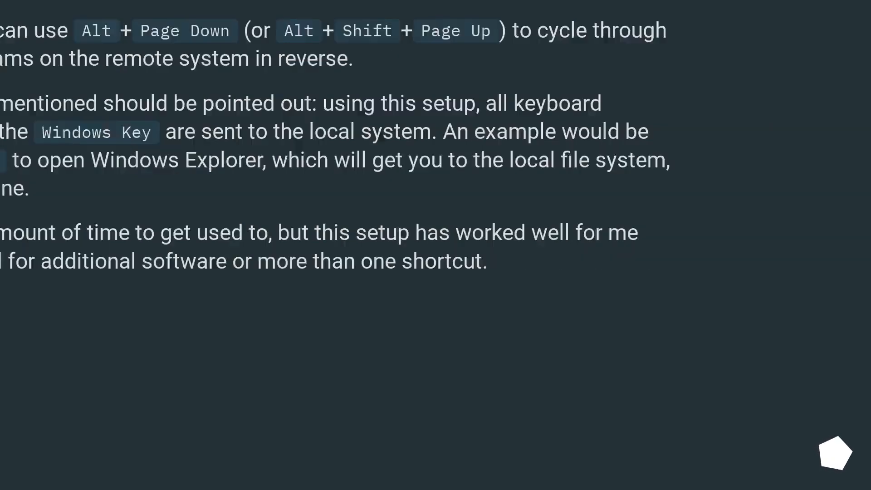